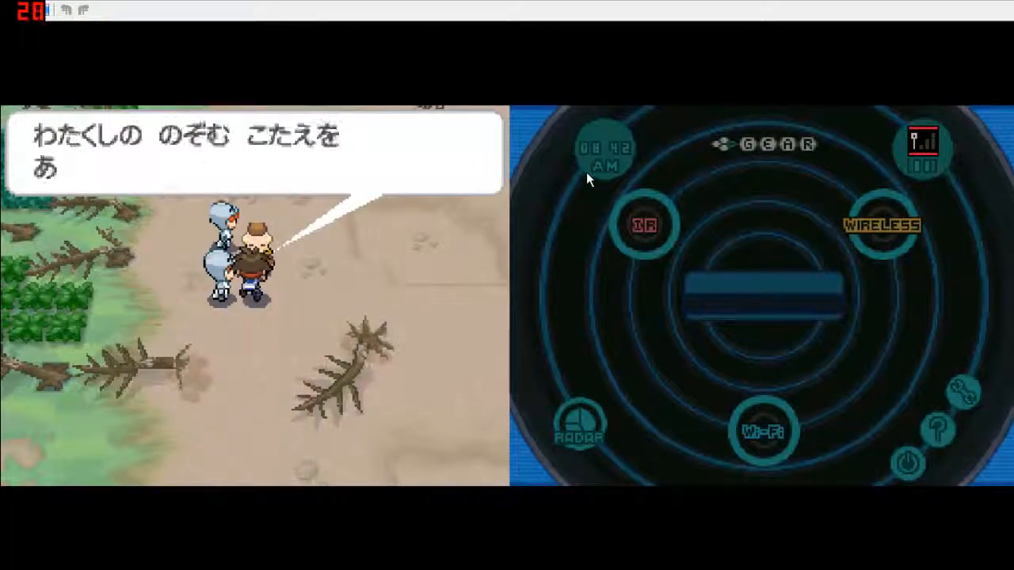
- Advance the trainer's dialogue into the battle against the level 44 タブンネ
key("enter")
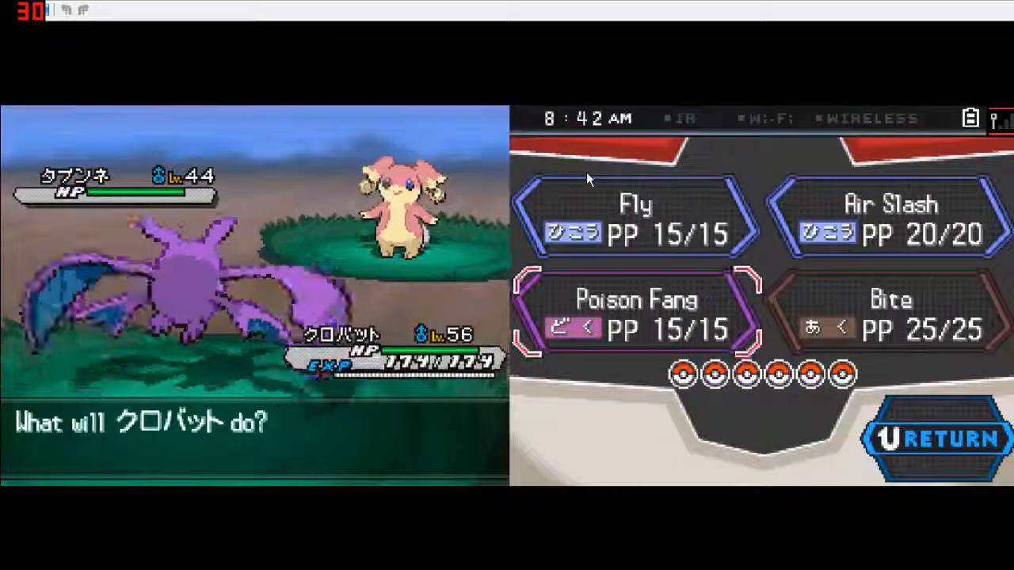
- Choose a move for Crobat to attack and finish the Audino battle
left_click(889, 218)
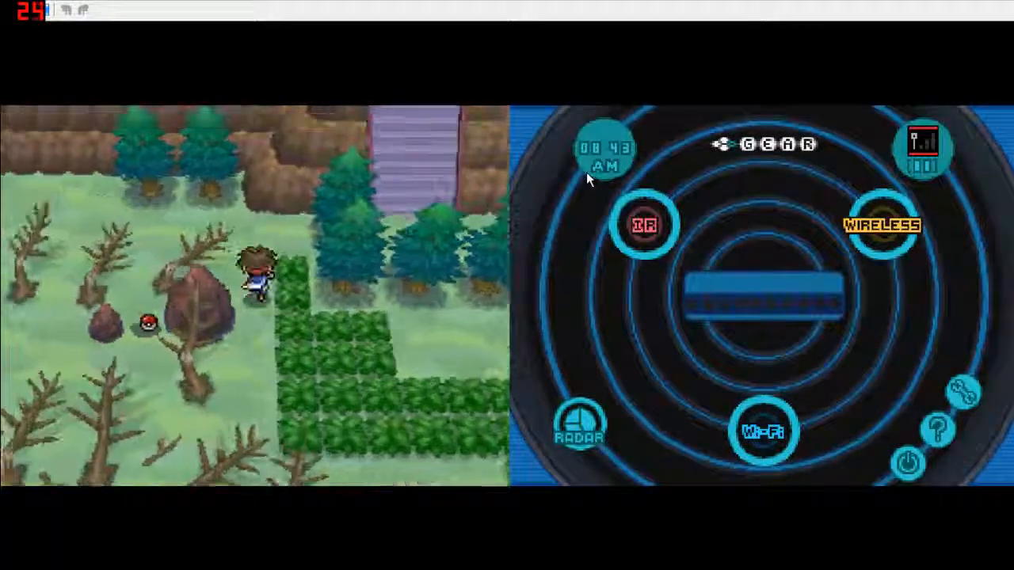
key("Up")
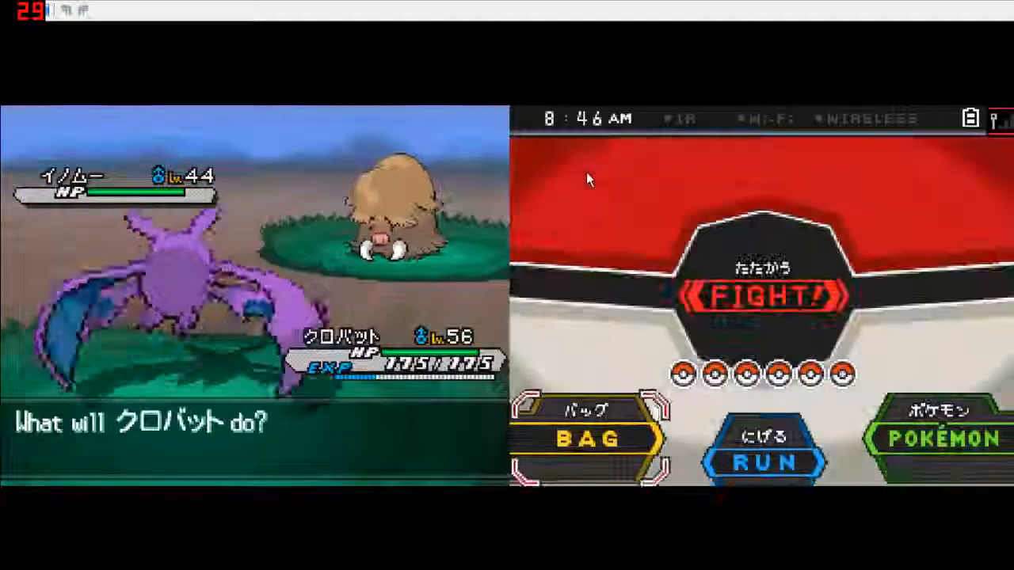
- Choose battle commands for Crobat against the wild level 44 イノムー
left_click(762, 463)
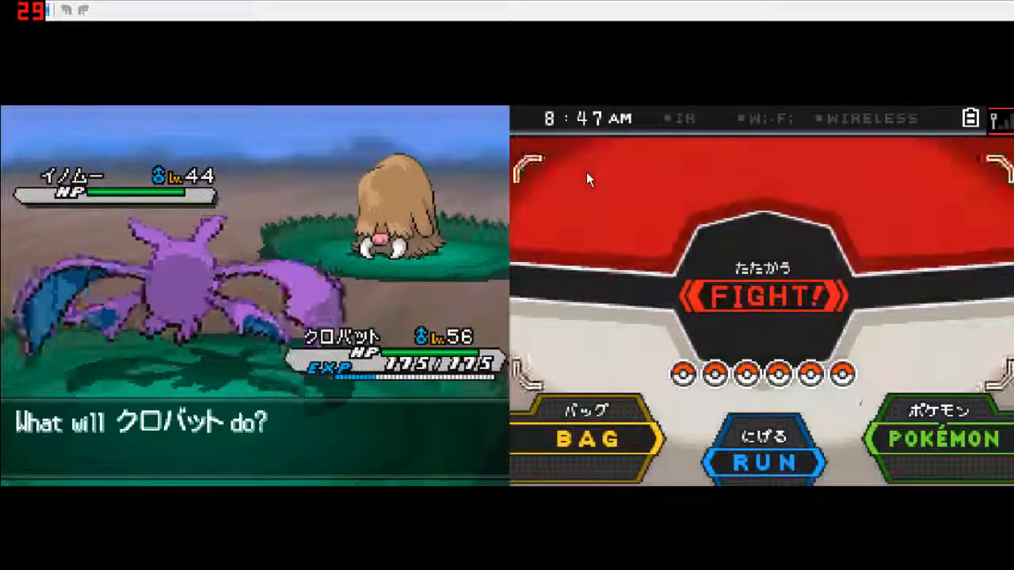
left_click(762, 448)
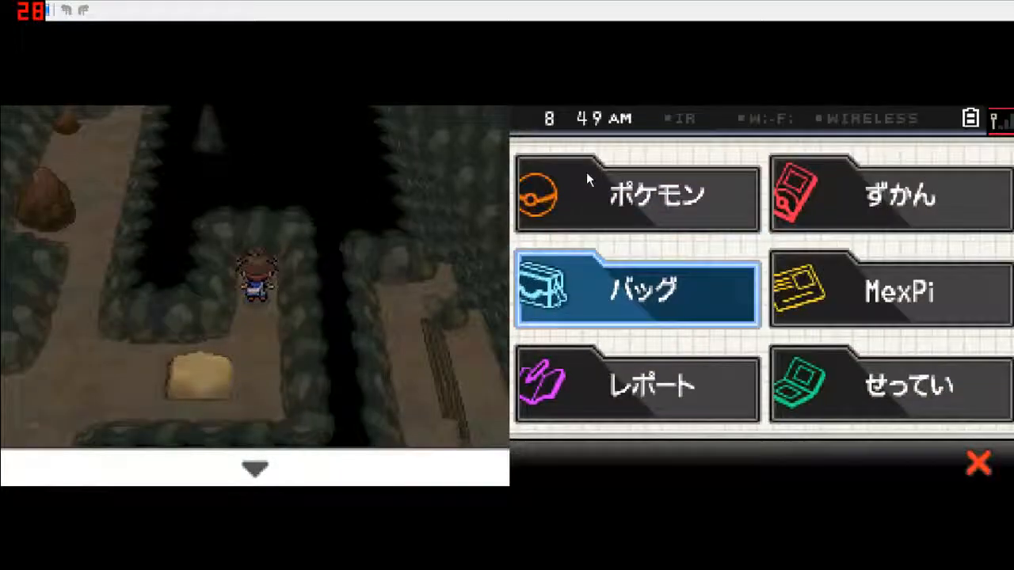
- Select バッグ from the menu to view the Items pocket with the Razor Claw
left_click(637, 291)
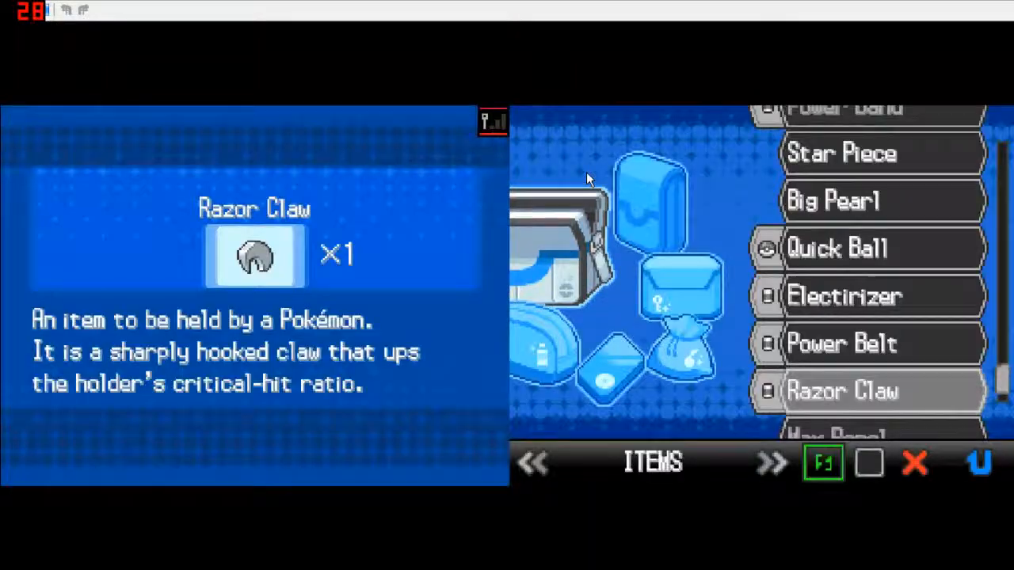